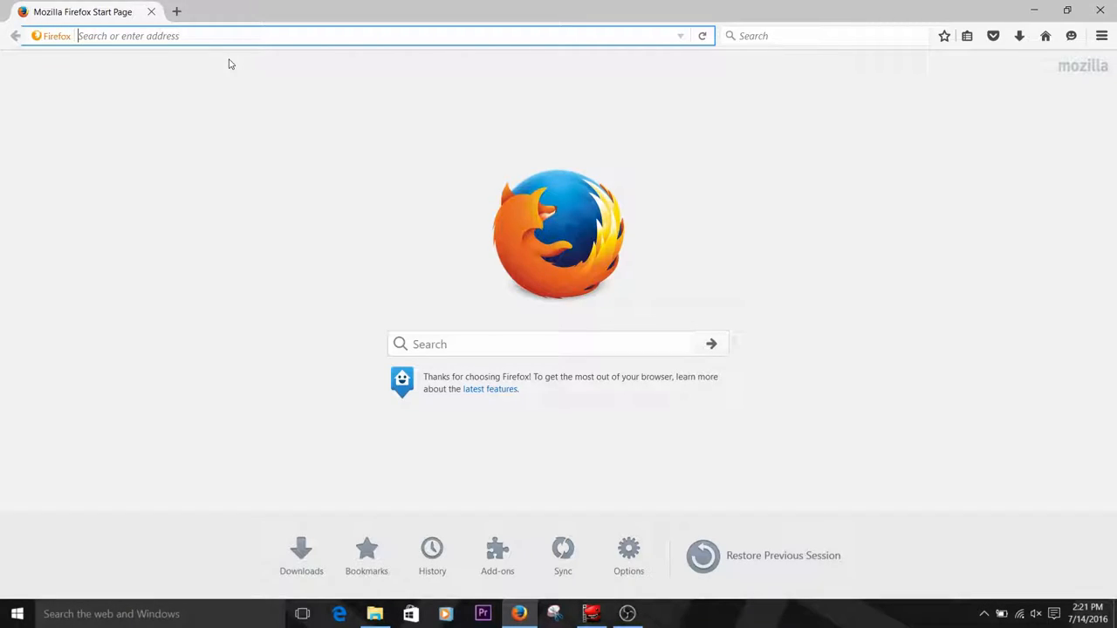
{"action": "type", "text": "https://www.attotech.com/downloads/"}
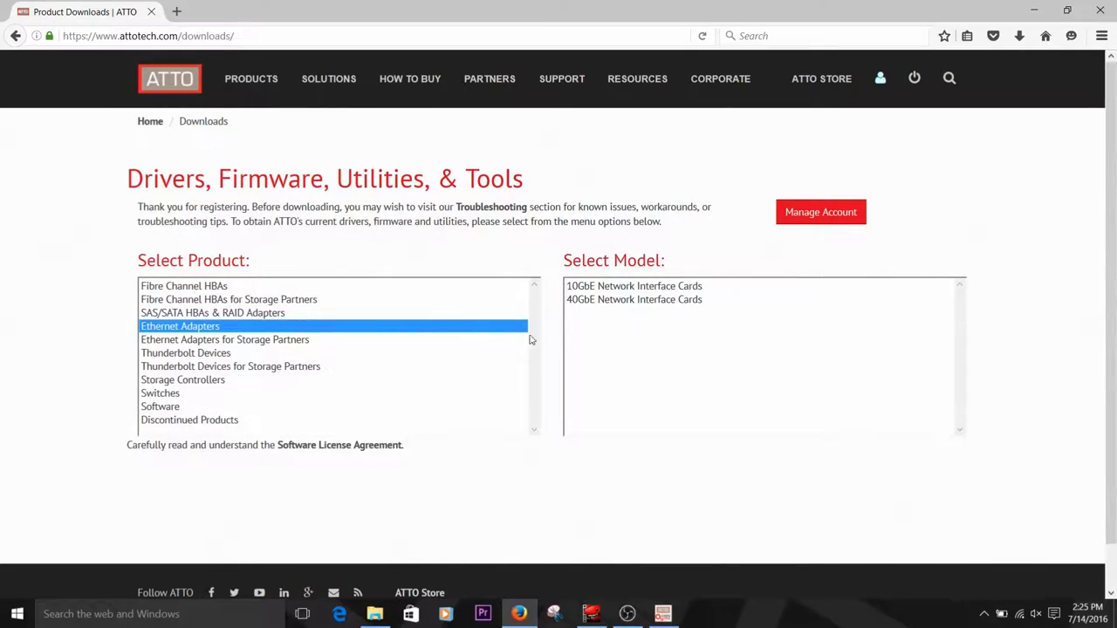